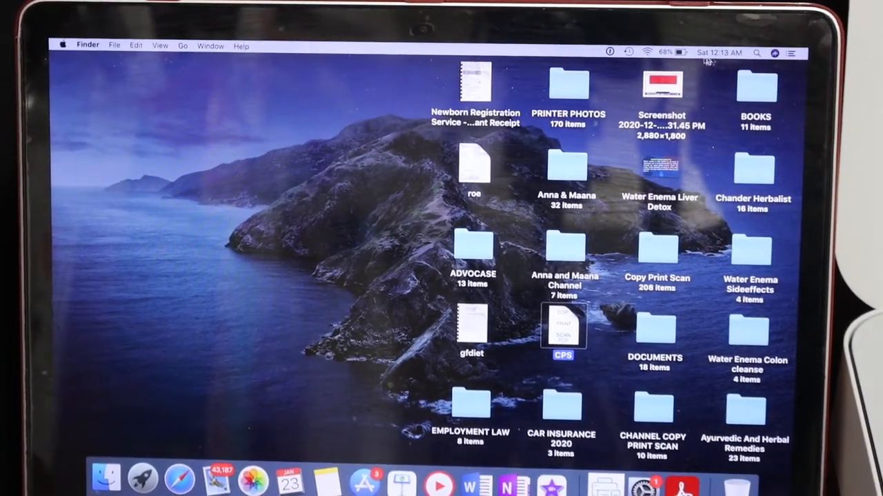
Join the DIRECT-13-HP Tango Wi-Fi Direct network with its WPA2 password.
left_click(648, 53)
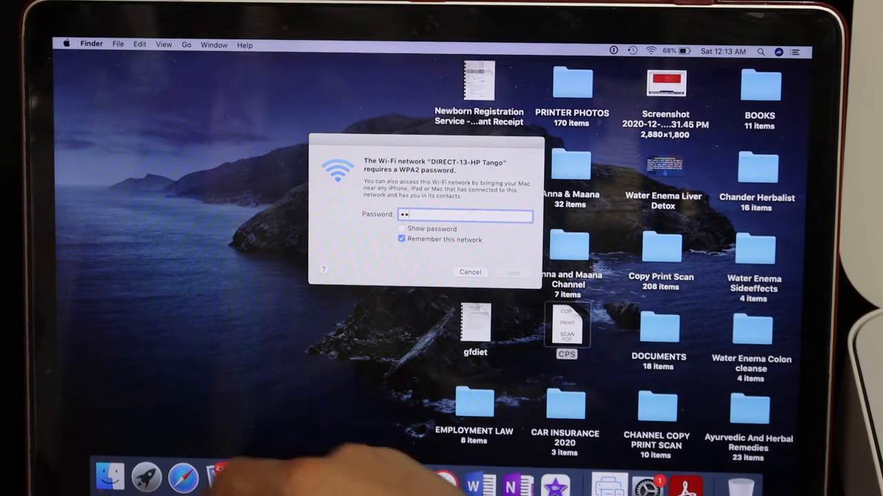
type("••")
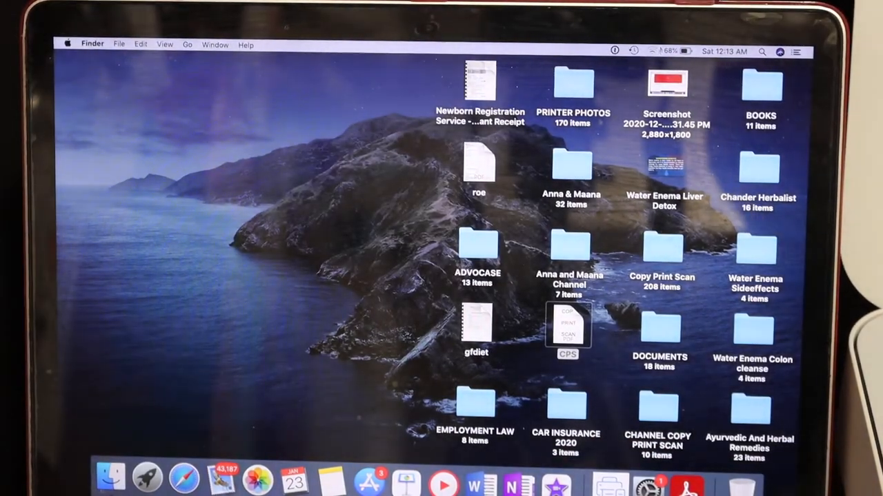
left_click(668, 51)
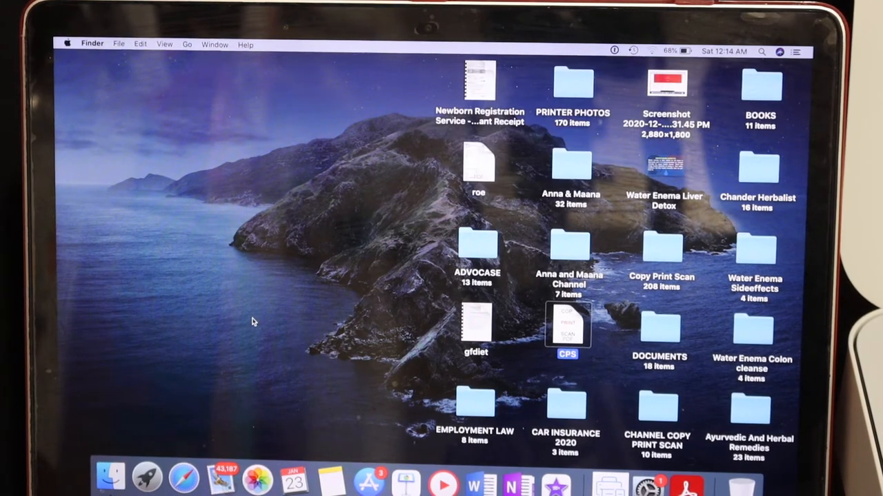
mouse_move(163, 458)
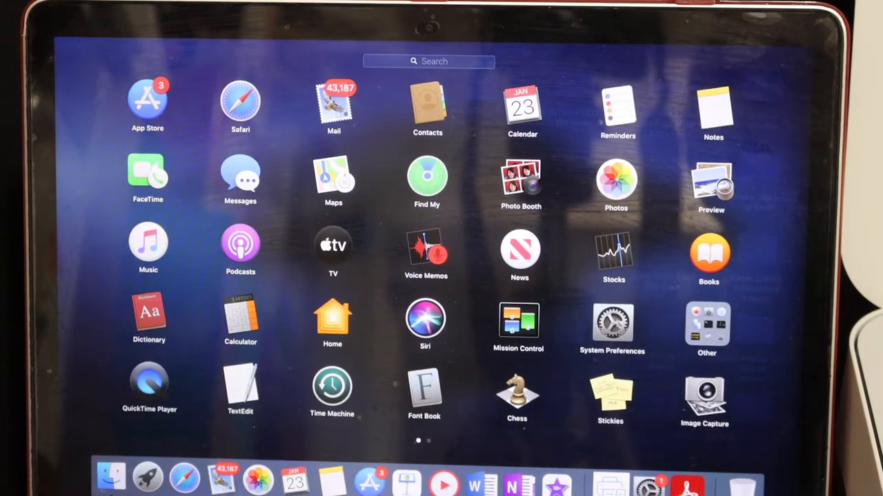
Reach the Printers & Scanners pane in System Preferences, still listing no printers.
left_click(612, 324)
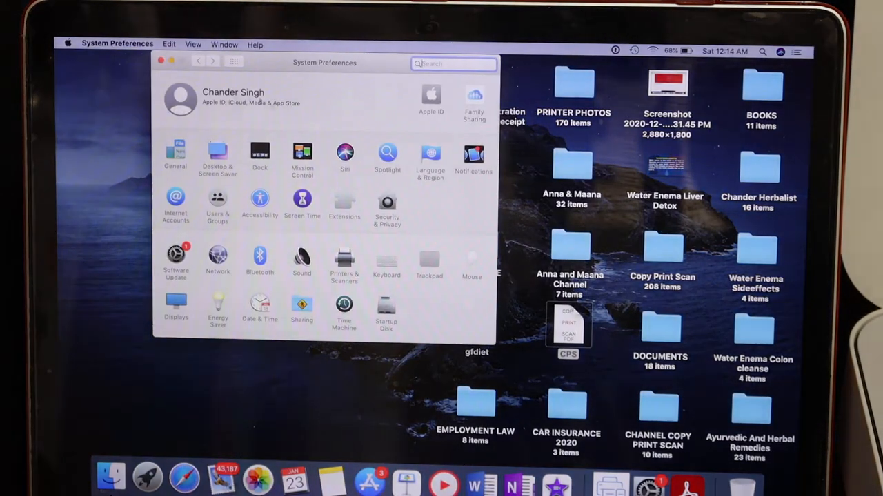
mouse_move(260, 261)
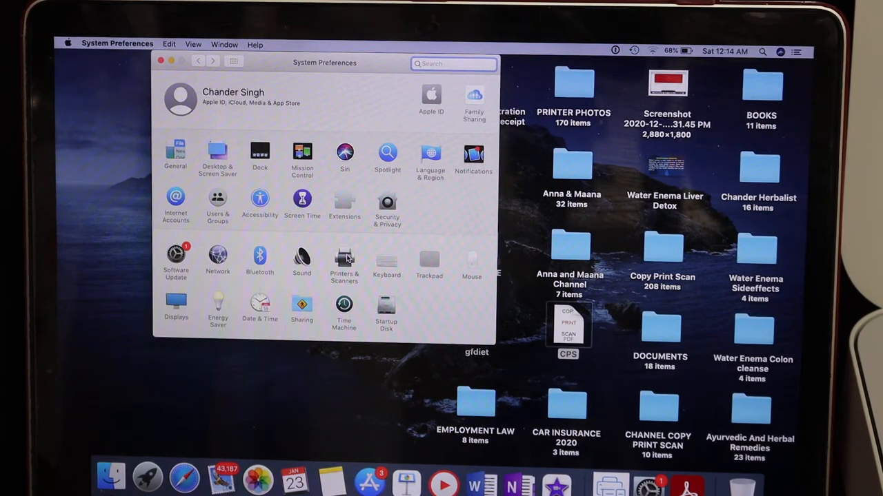
left_click(345, 260)
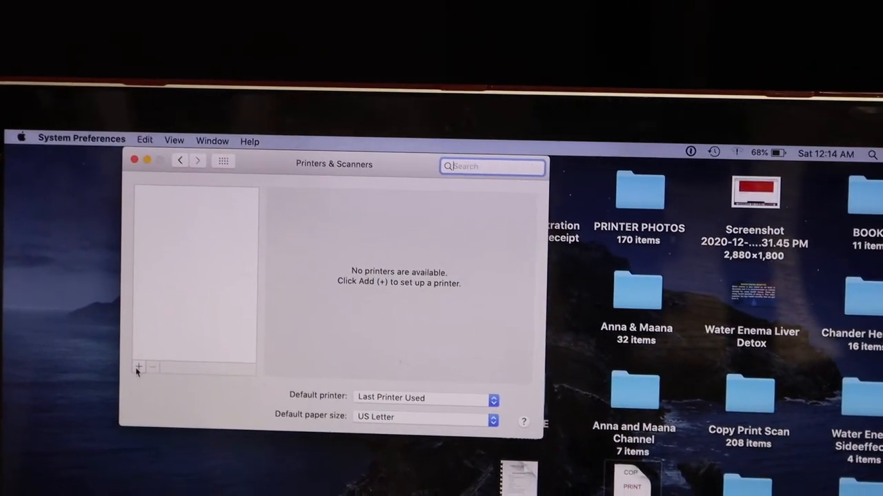
Add the HP Tango (Bonjour) printer from the found devices and close the settings.
left_click(138, 366)
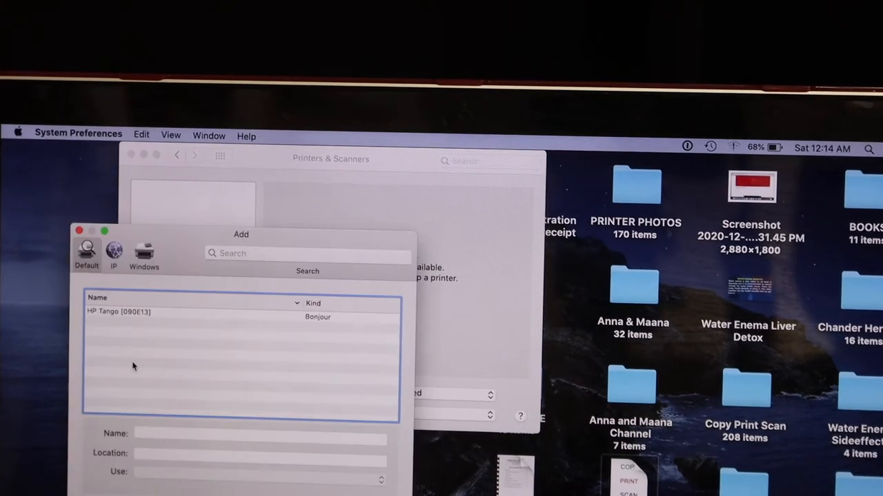
left_click(138, 312)
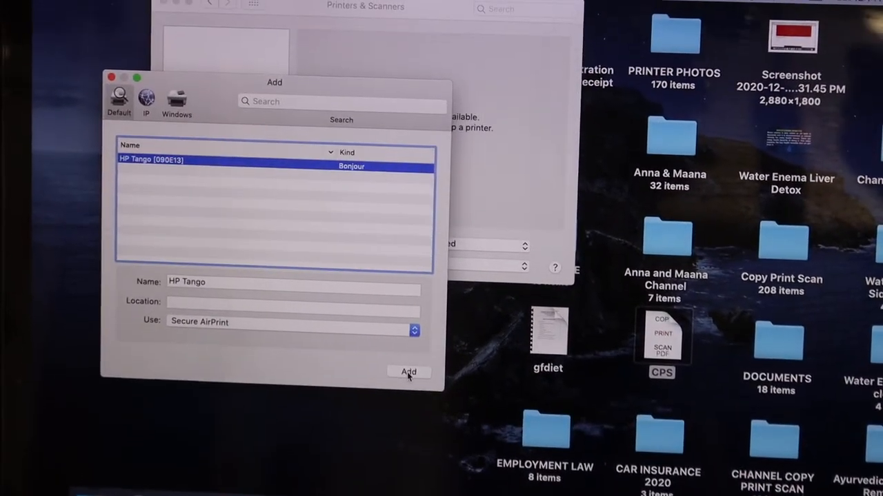
left_click(408, 373)
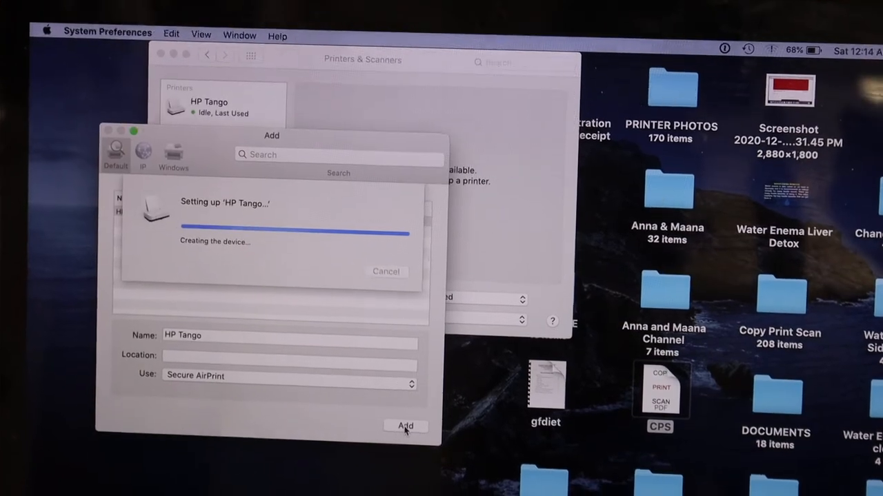
left_click(406, 426)
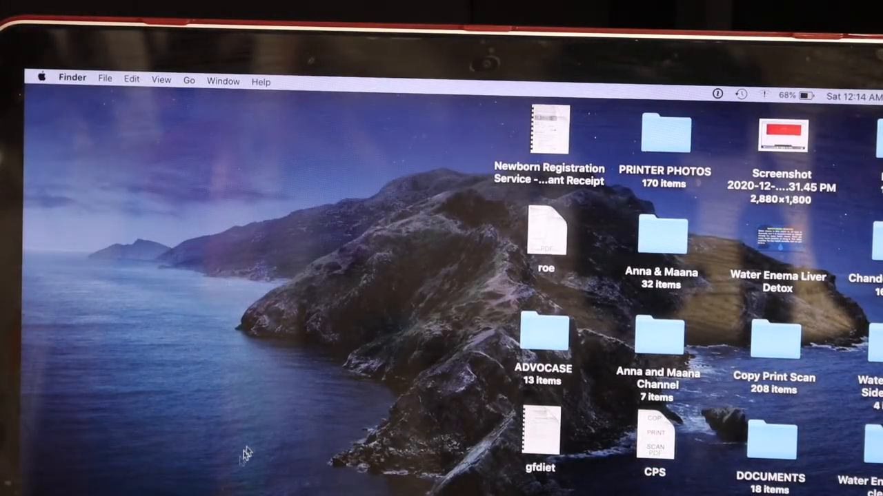
Open CPS.pdf in Acrobat Reader and show its Print dialog's printer list with HP Tango.
double_click(654, 438)
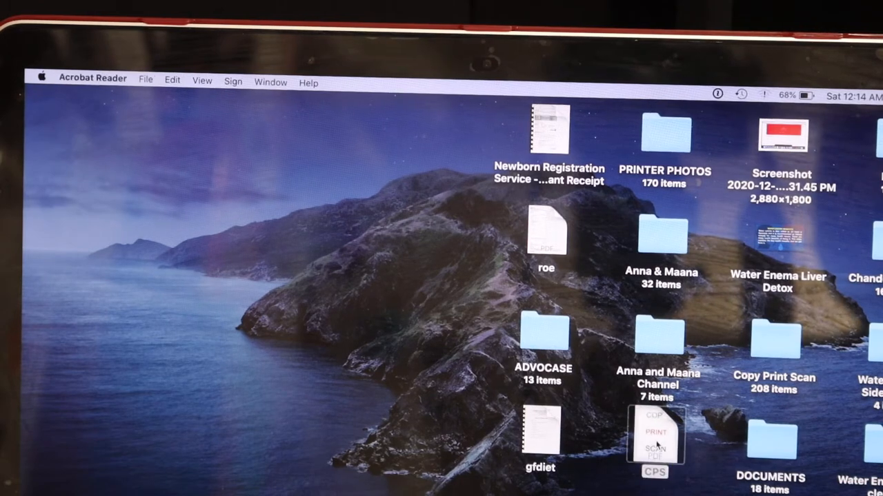
double_click(655, 441)
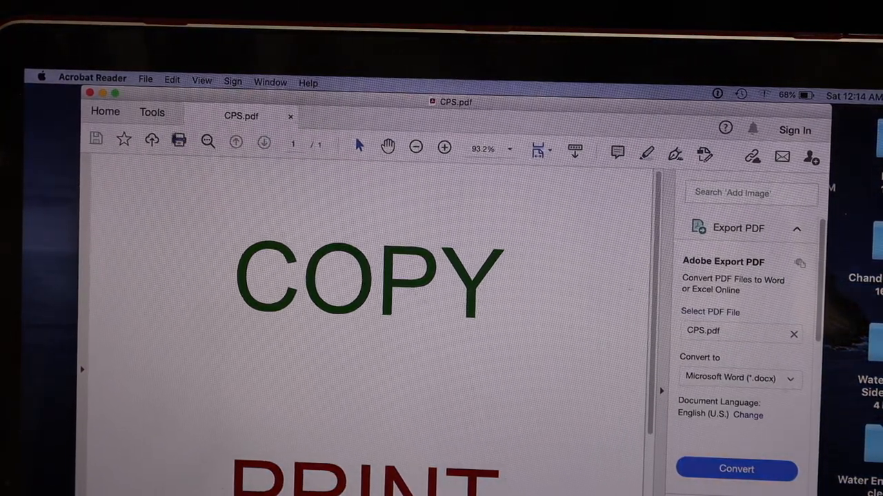
left_click(179, 140)
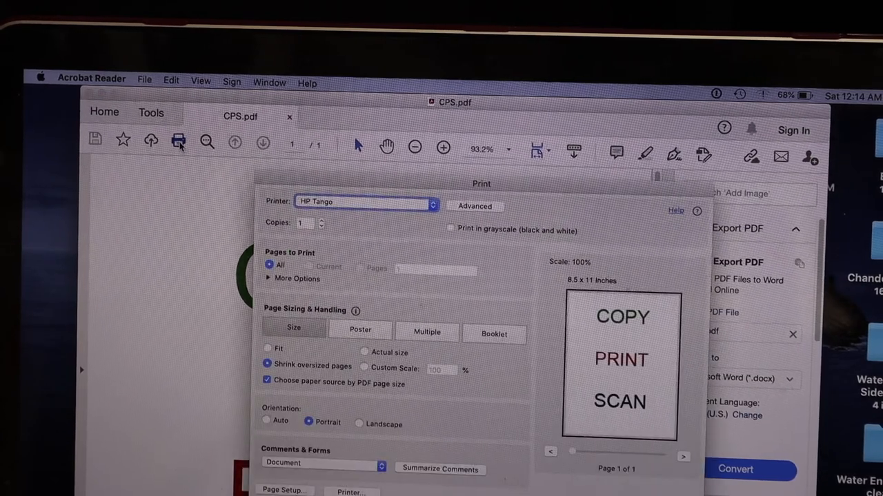
left_click(365, 201)
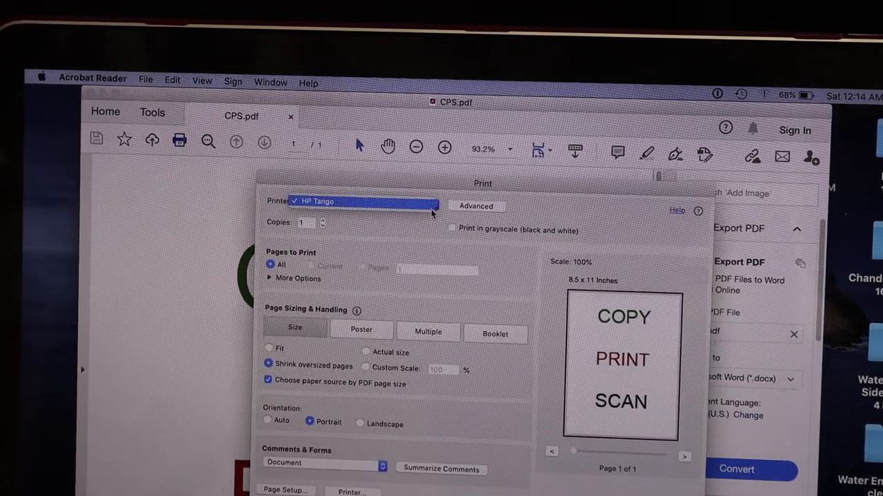